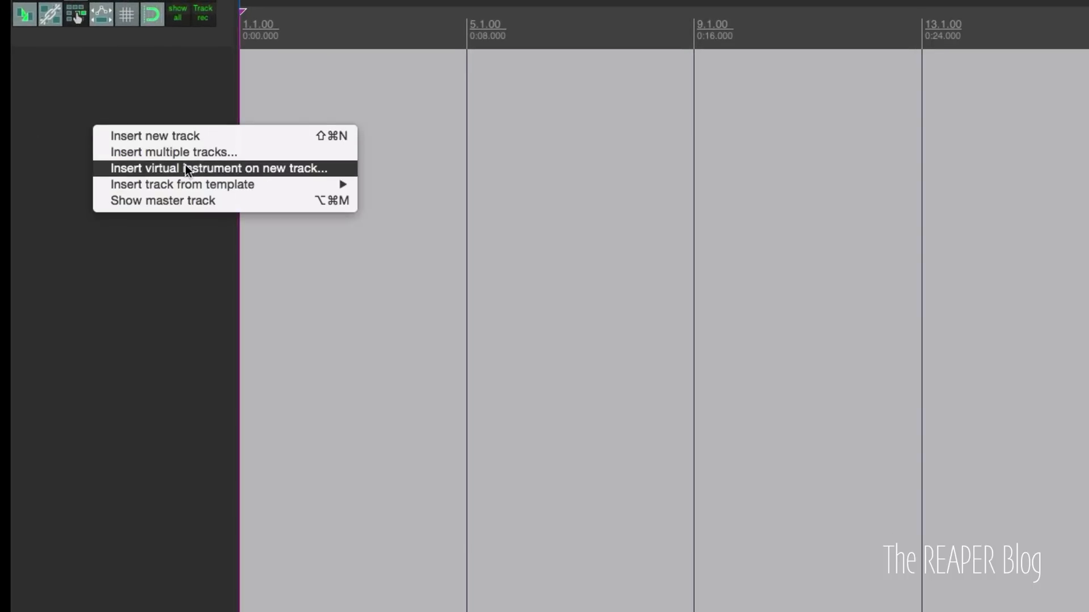
# Insert Addictive Drums 2 (18 out) as a virtual instrument on a new track
pyautogui.click(215, 168)
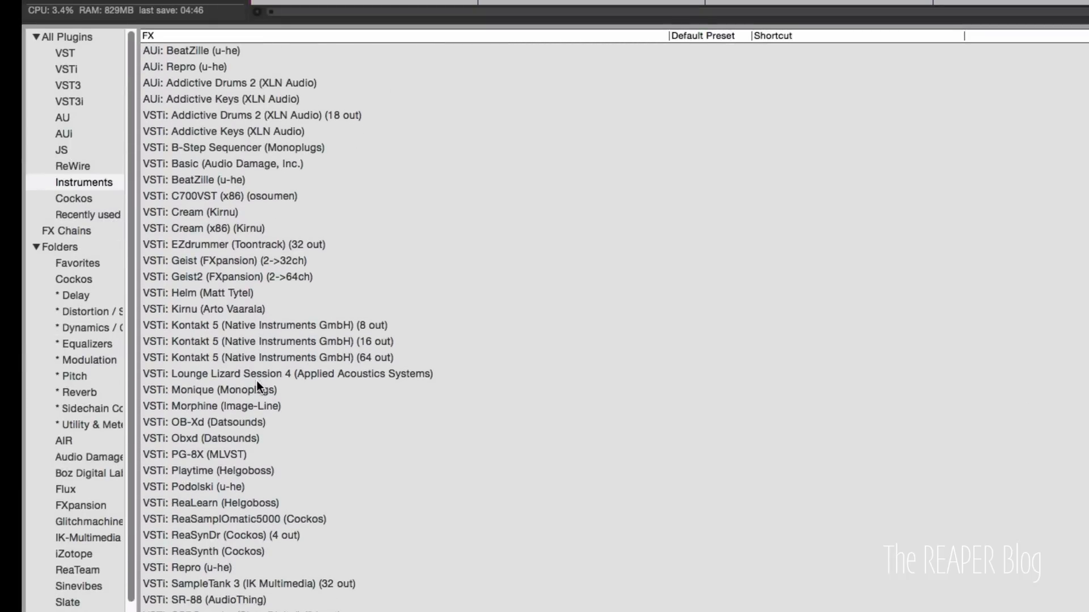
pyautogui.click(250, 115)
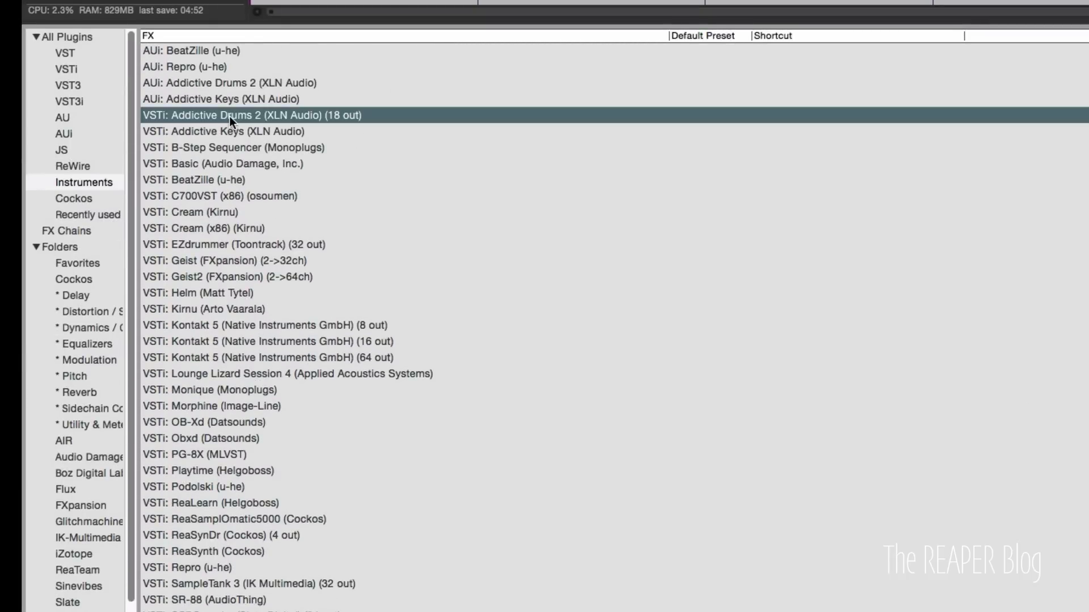
pyautogui.moveTo(360, 123)
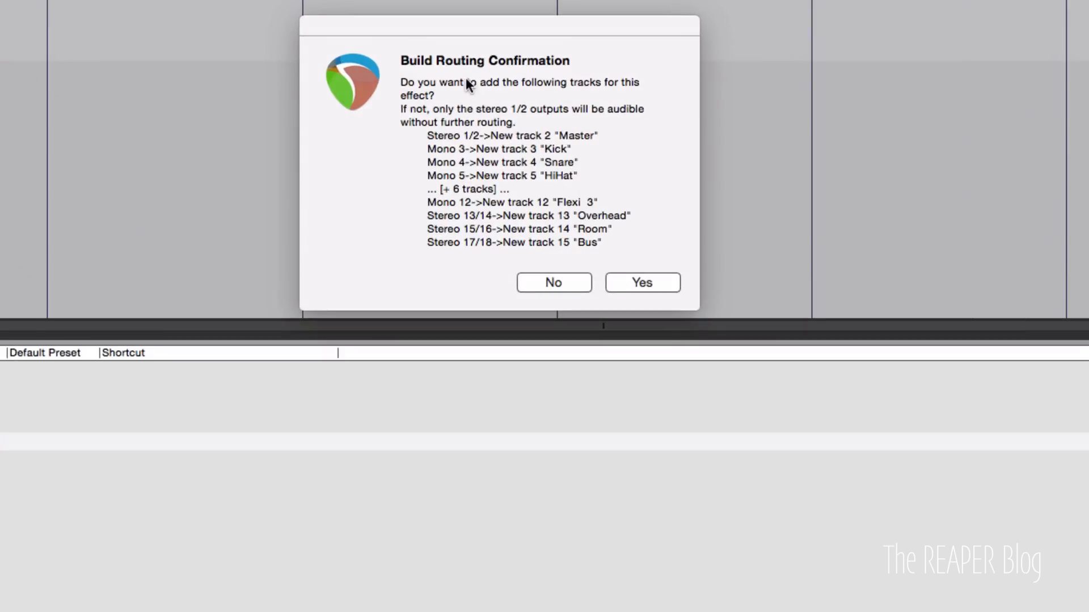
pyautogui.moveTo(552, 94)
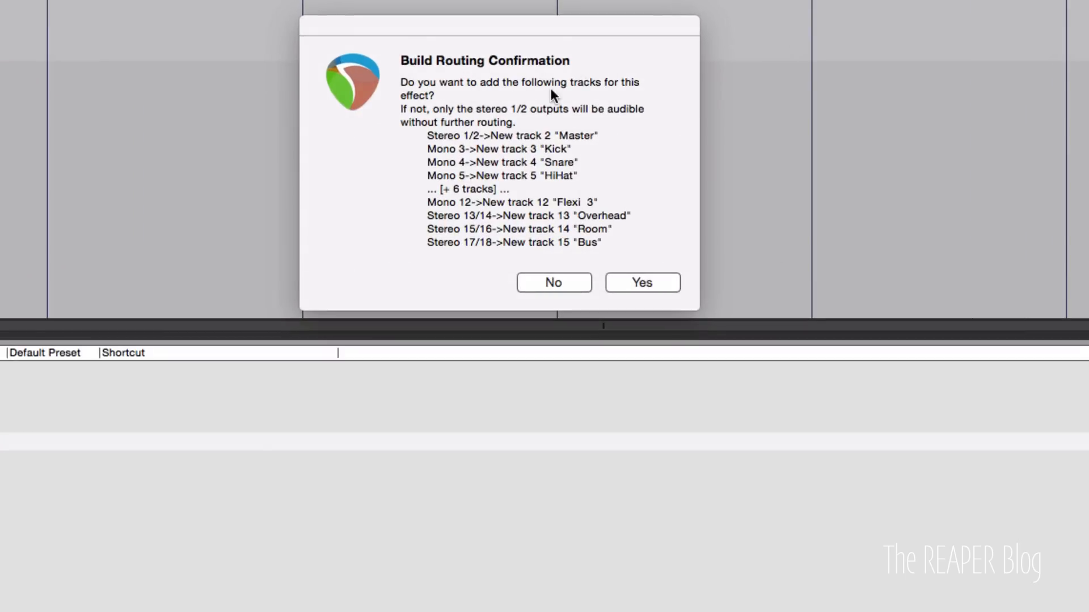
pyautogui.moveTo(418, 124)
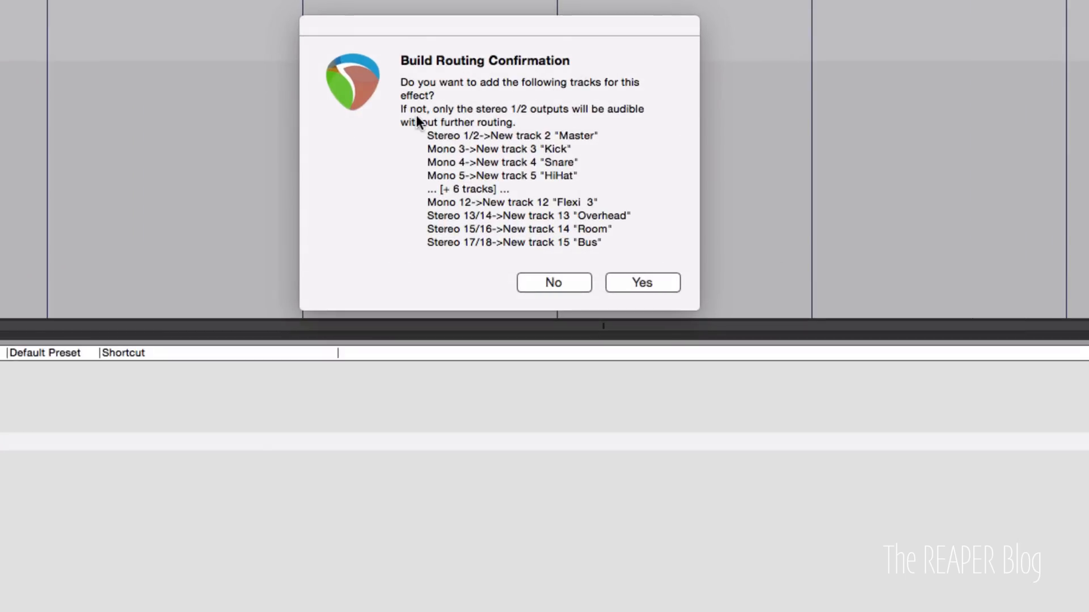
pyautogui.moveTo(533, 118)
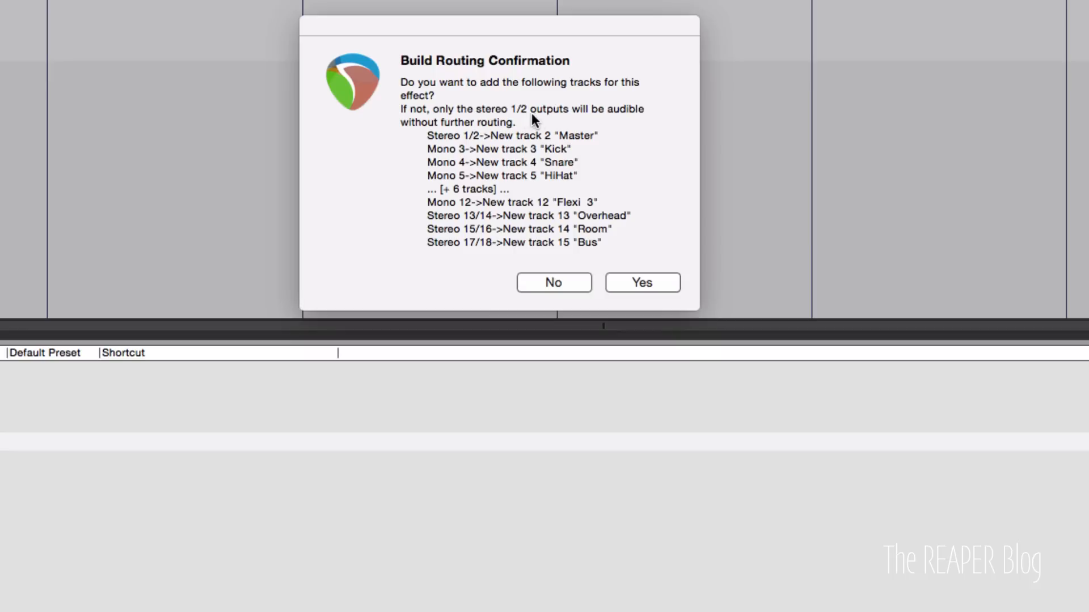
pyautogui.moveTo(535, 185)
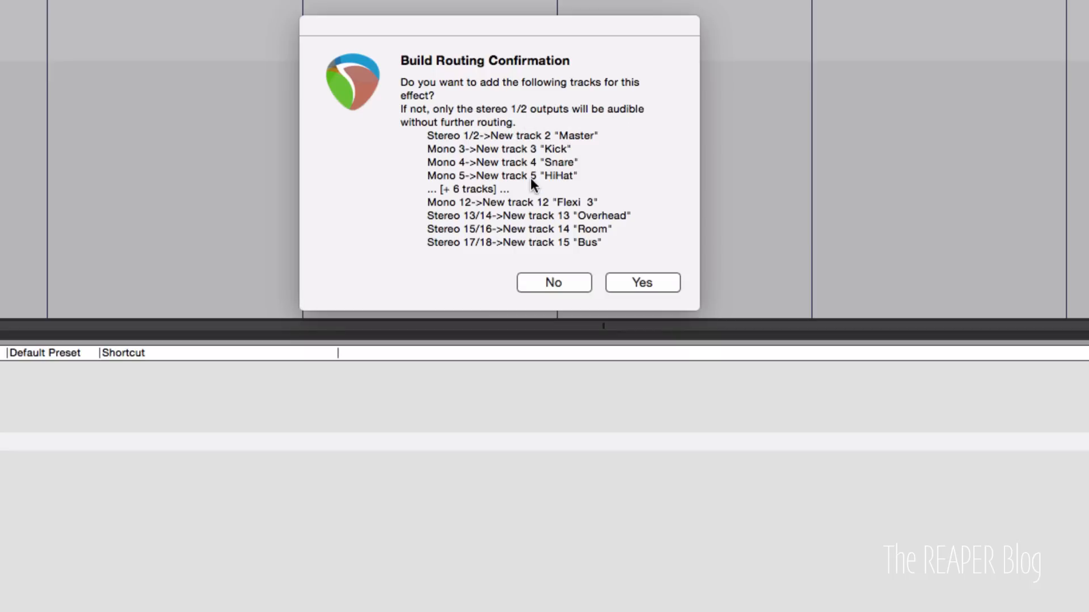
pyautogui.moveTo(612, 257)
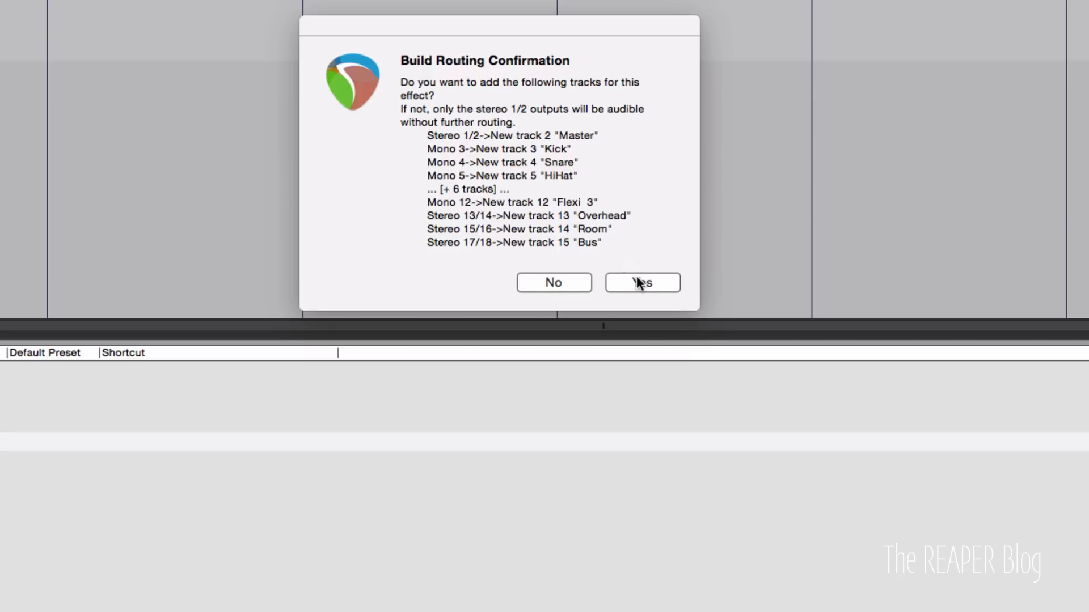
# Confirm building routing to create Master, Kick through Bus output tracks
pyautogui.click(640, 283)
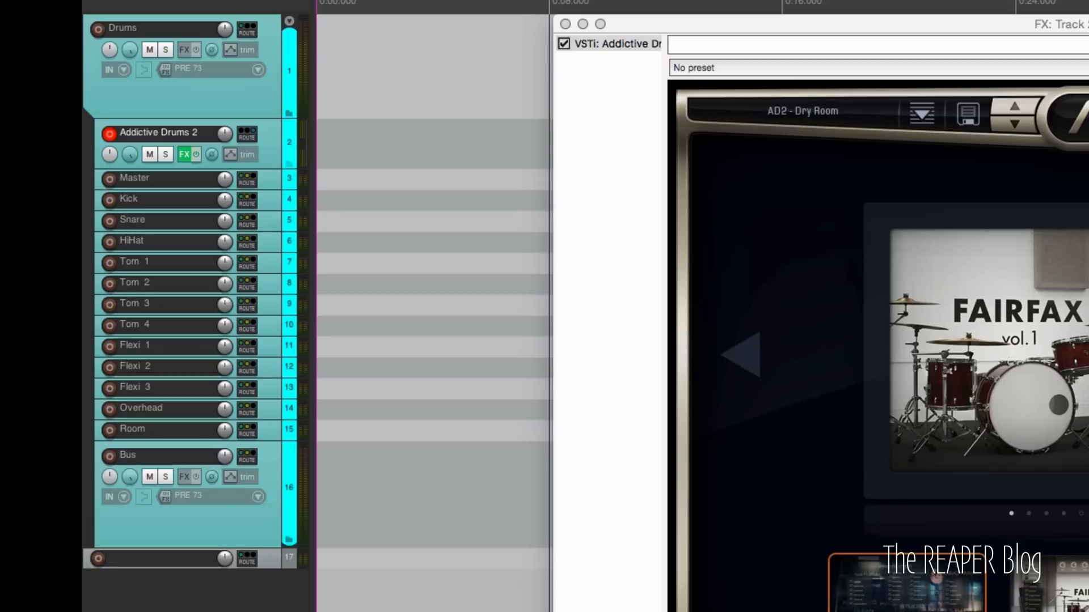
pyautogui.moveTo(226, 368)
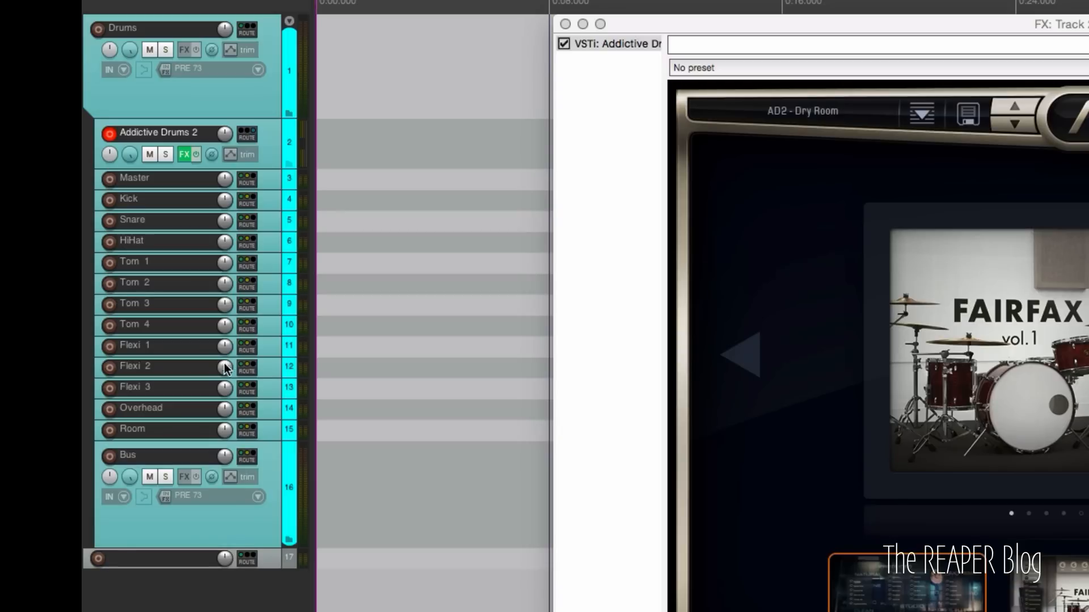
pyautogui.moveTo(173, 238)
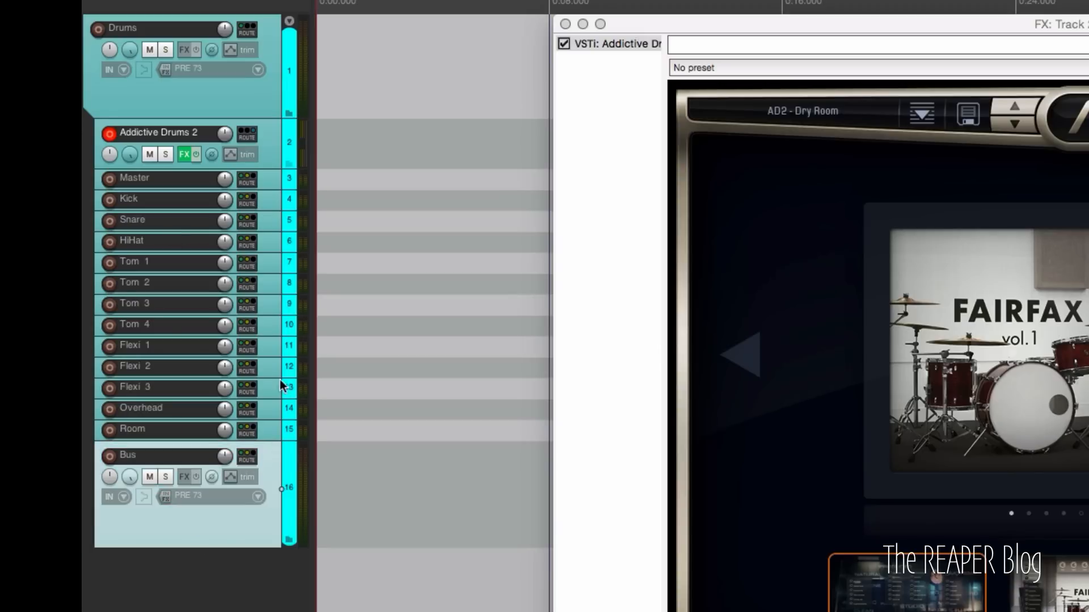
pyautogui.moveTo(135, 47)
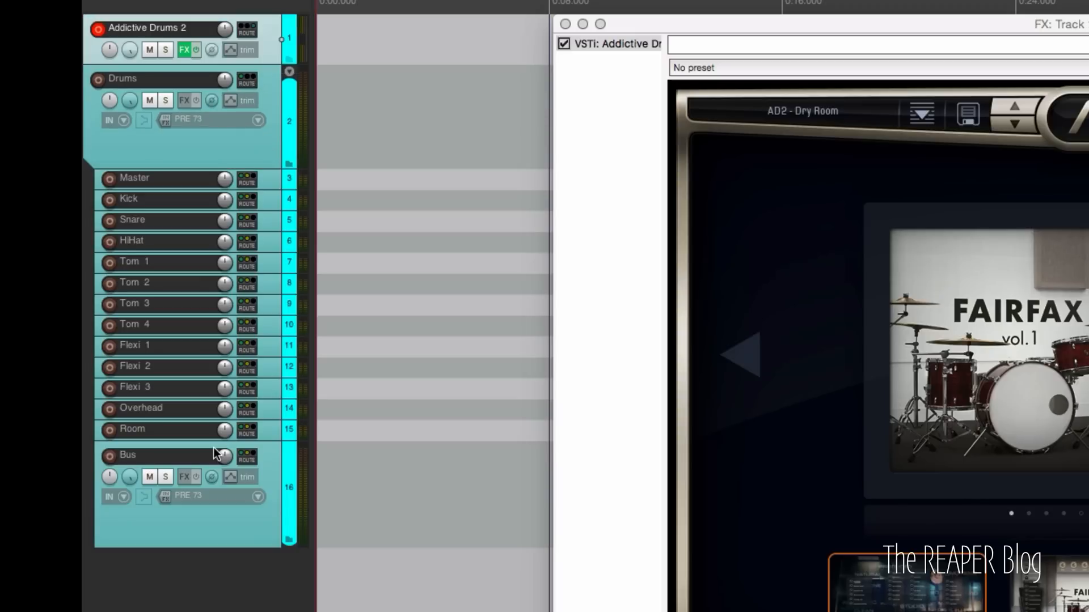
pyautogui.moveTo(274, 53)
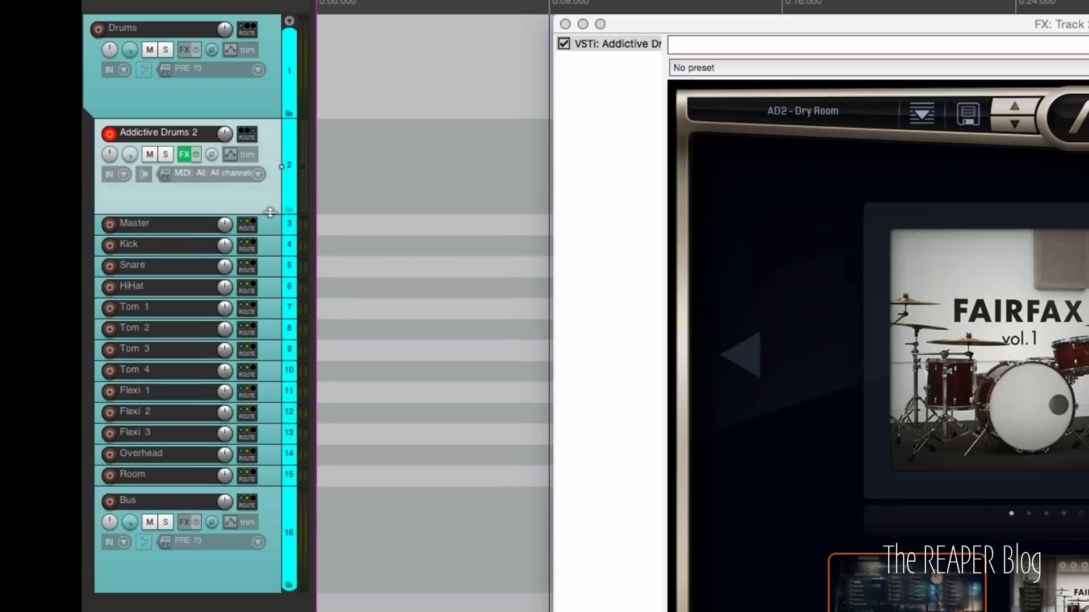
pyautogui.moveTo(236, 182)
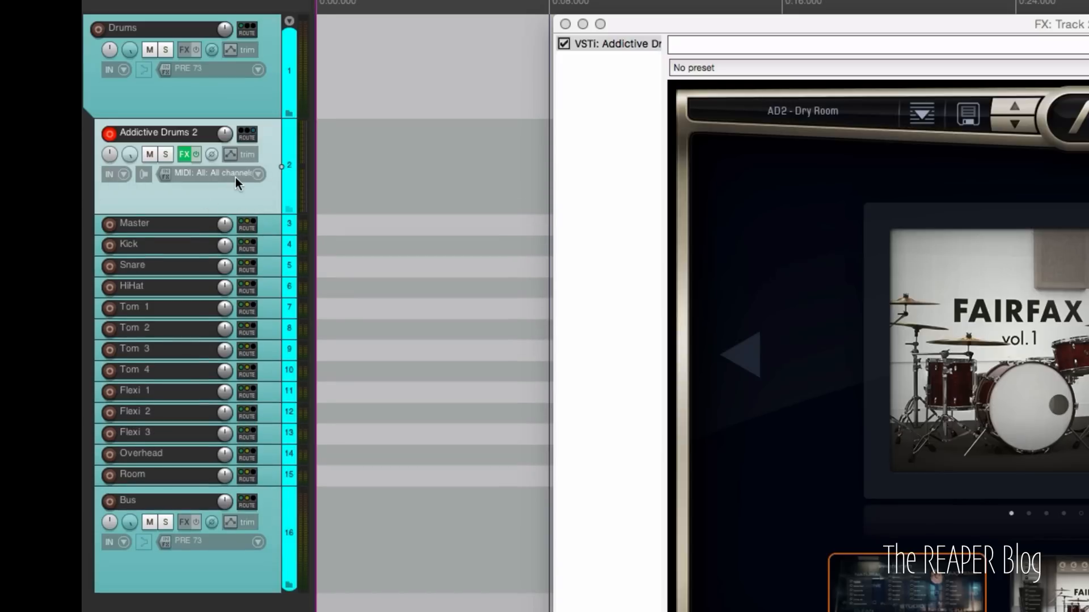
pyautogui.moveTo(285, 201)
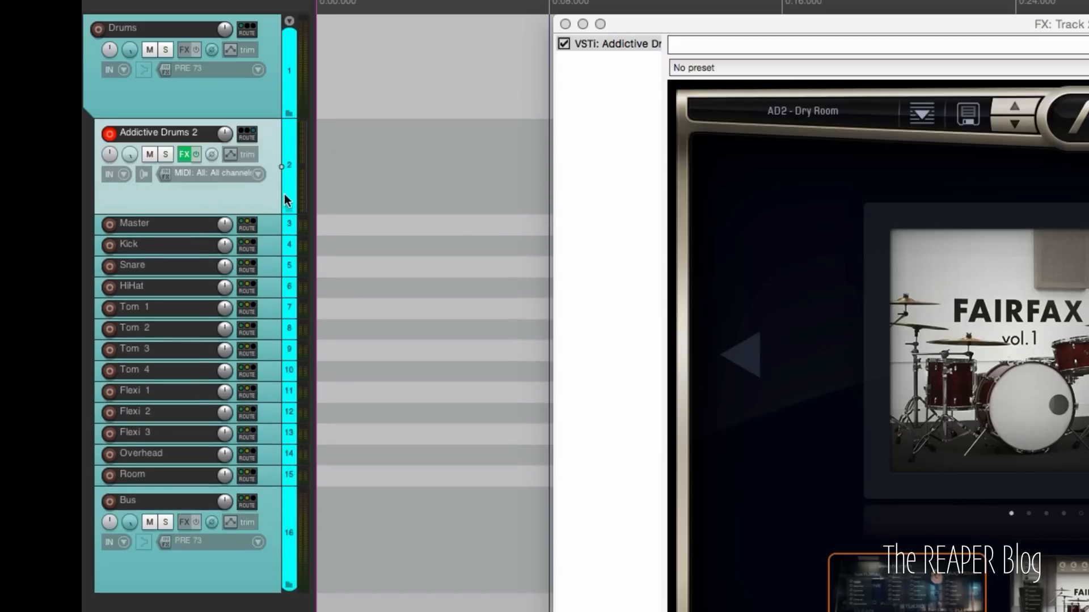
pyautogui.moveTo(243, 182)
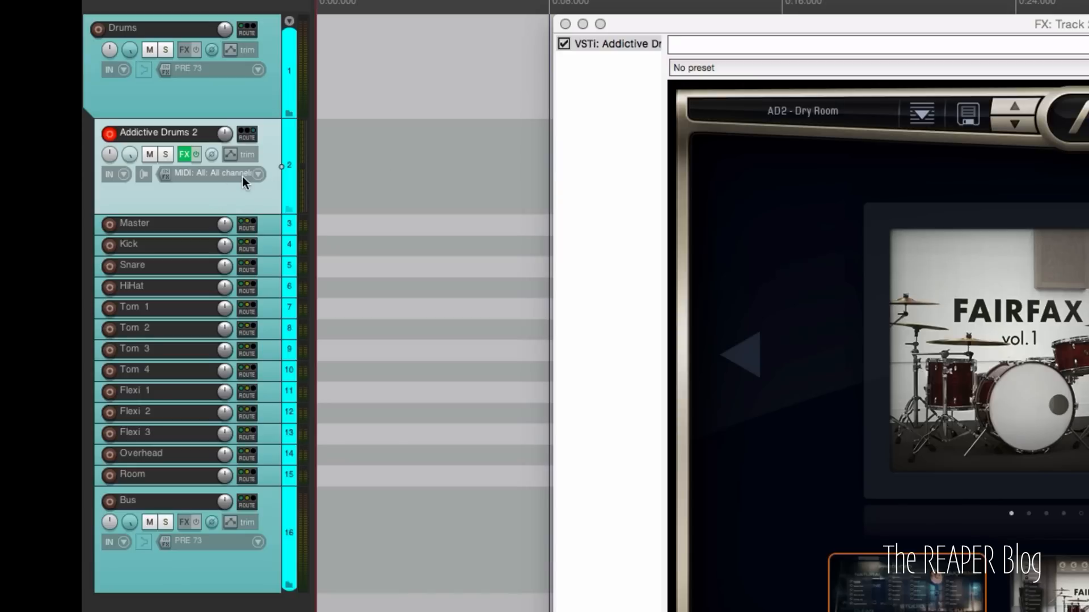
pyautogui.moveTo(276, 233)
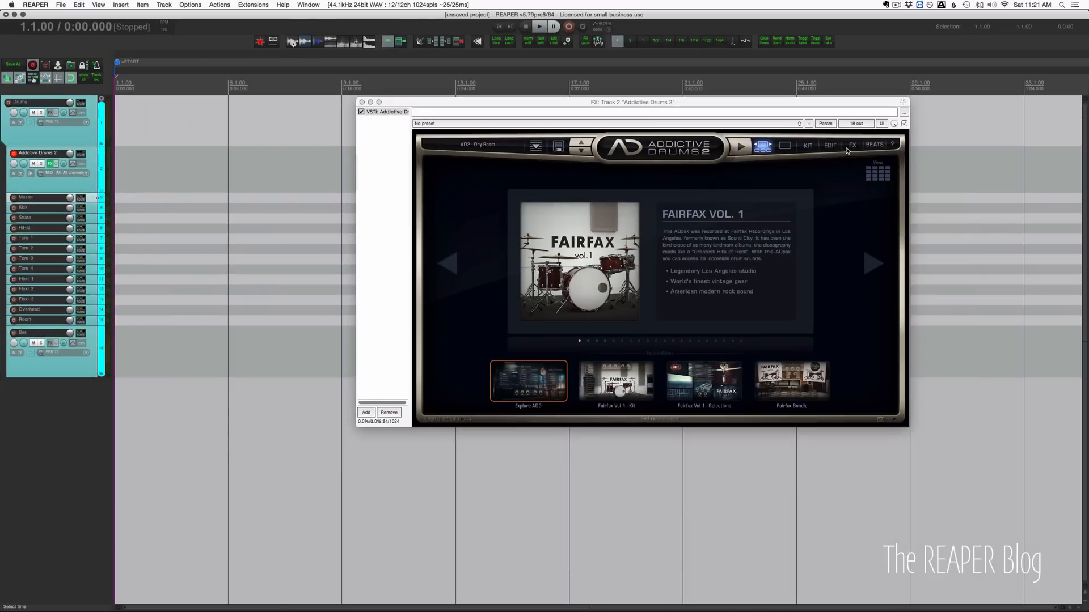
# Show the Addictive Drums 2 FX page with its per-channel mixer
pyautogui.click(851, 144)
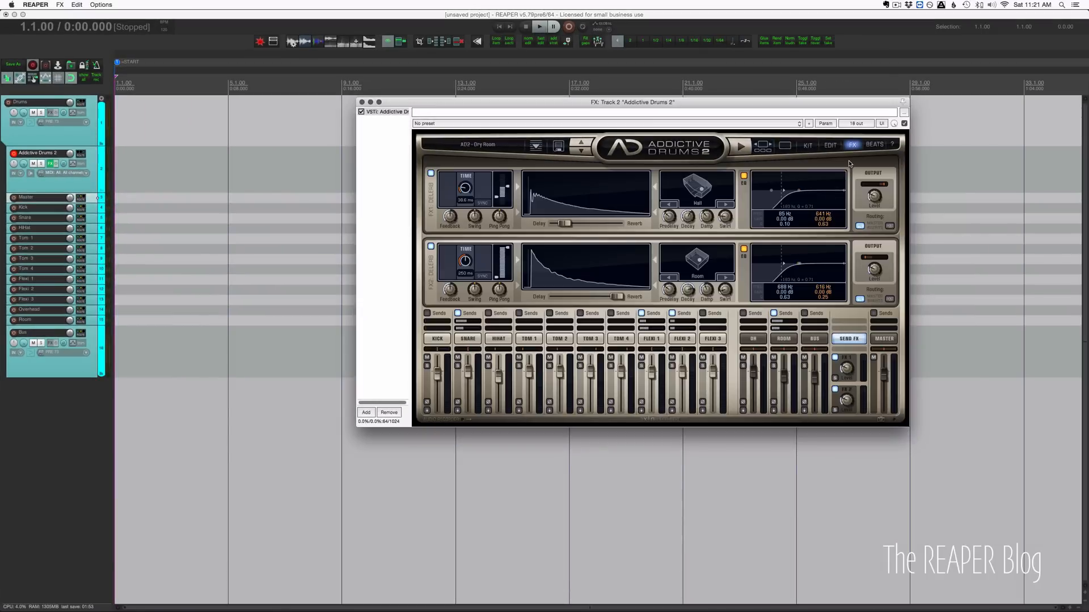
pyautogui.moveTo(631, 102); pyautogui.dragTo(583, 93)
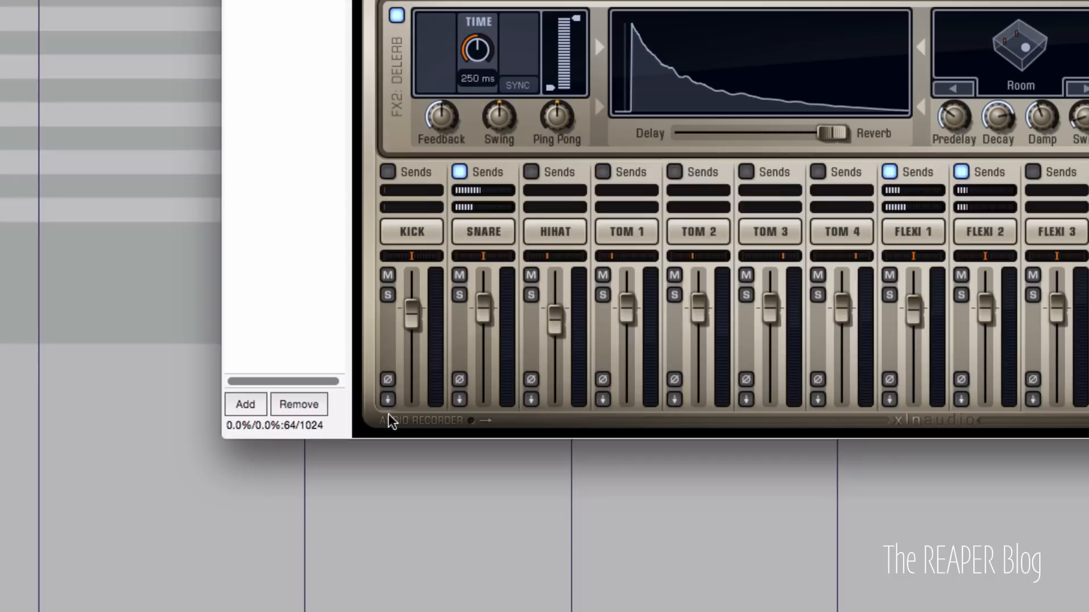
pyautogui.moveTo(391, 413)
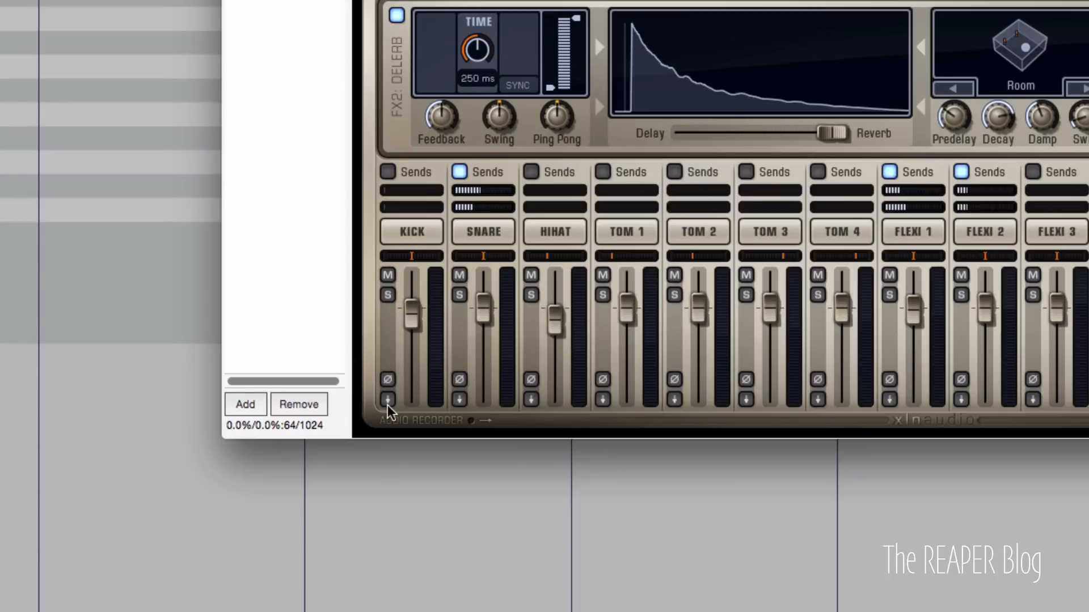
pyautogui.moveTo(391, 408)
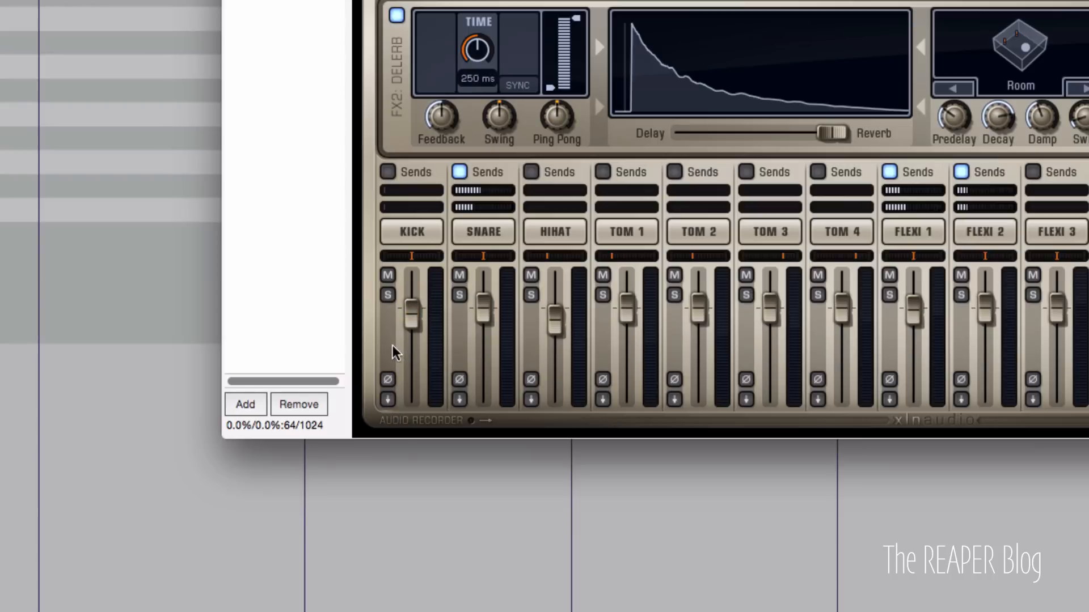
pyautogui.moveTo(394, 409)
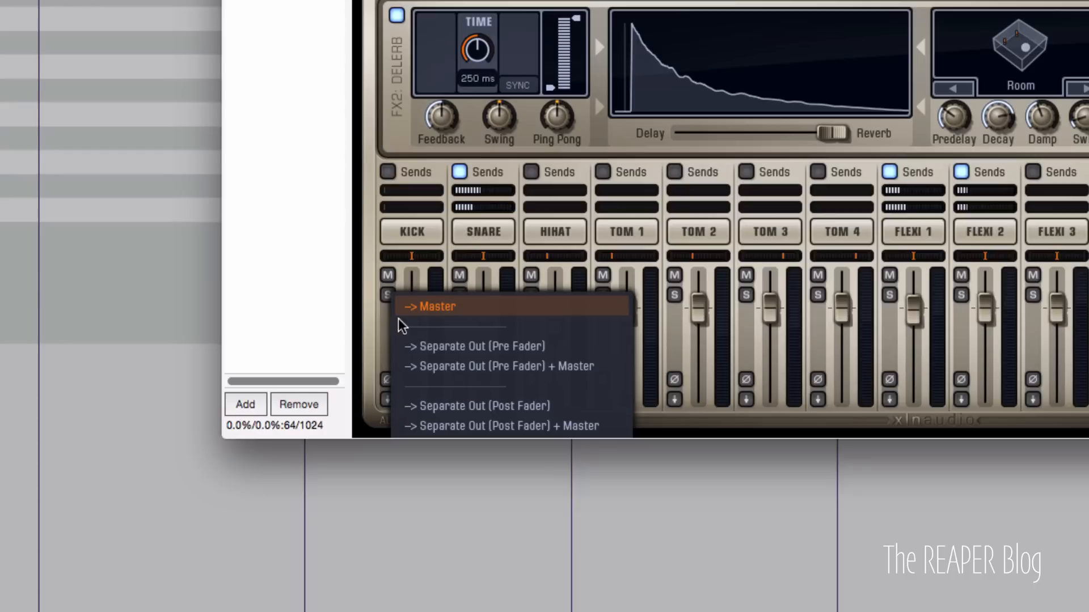
pyautogui.moveTo(616, 348)
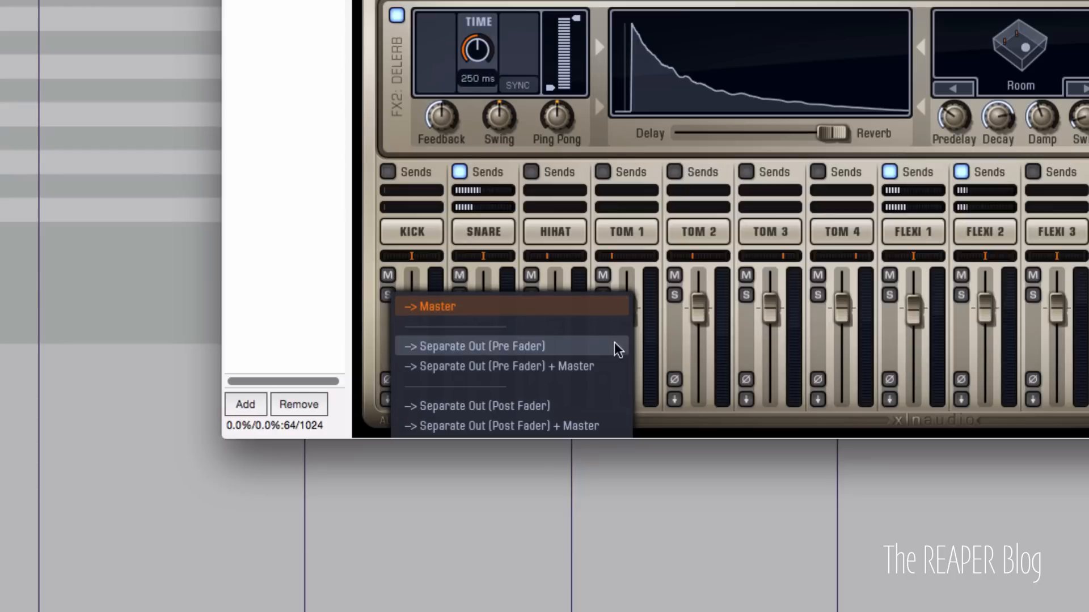
pyautogui.moveTo(591, 351)
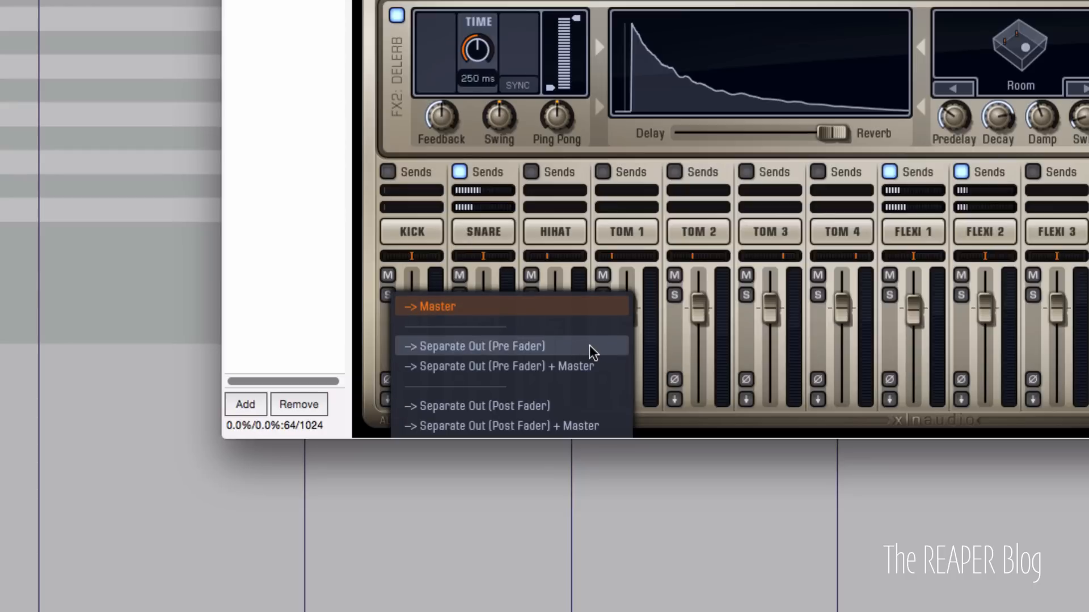
pyautogui.moveTo(608, 375)
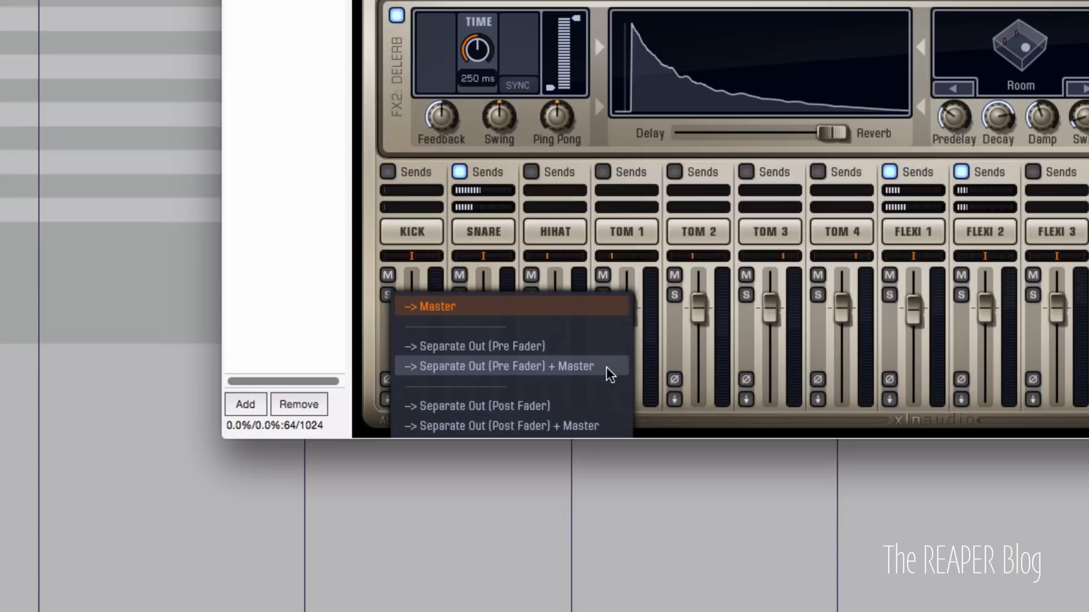
pyautogui.moveTo(530, 411)
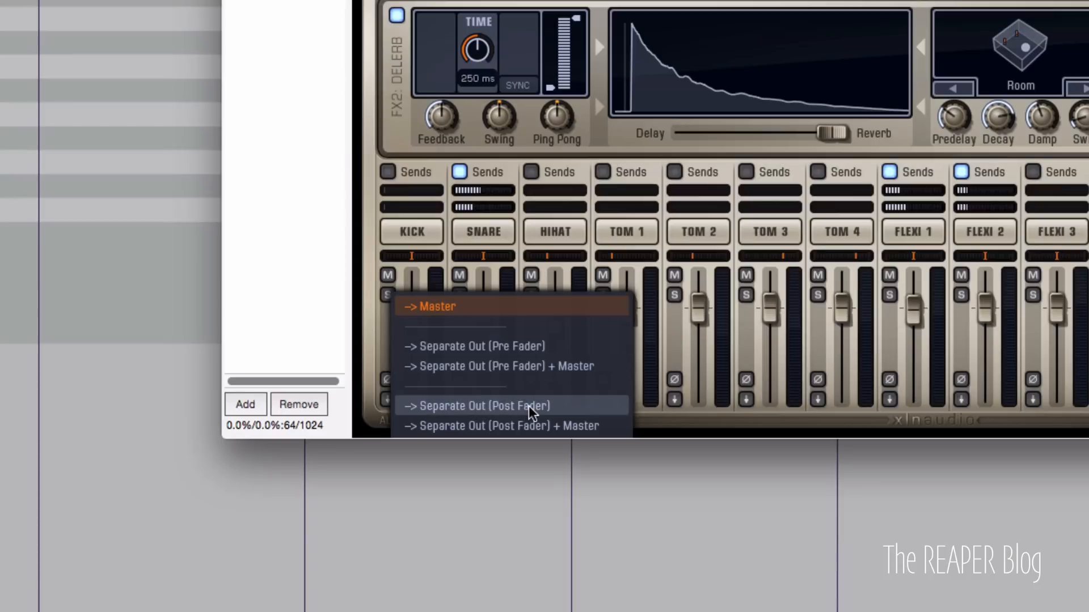
pyautogui.moveTo(566, 427)
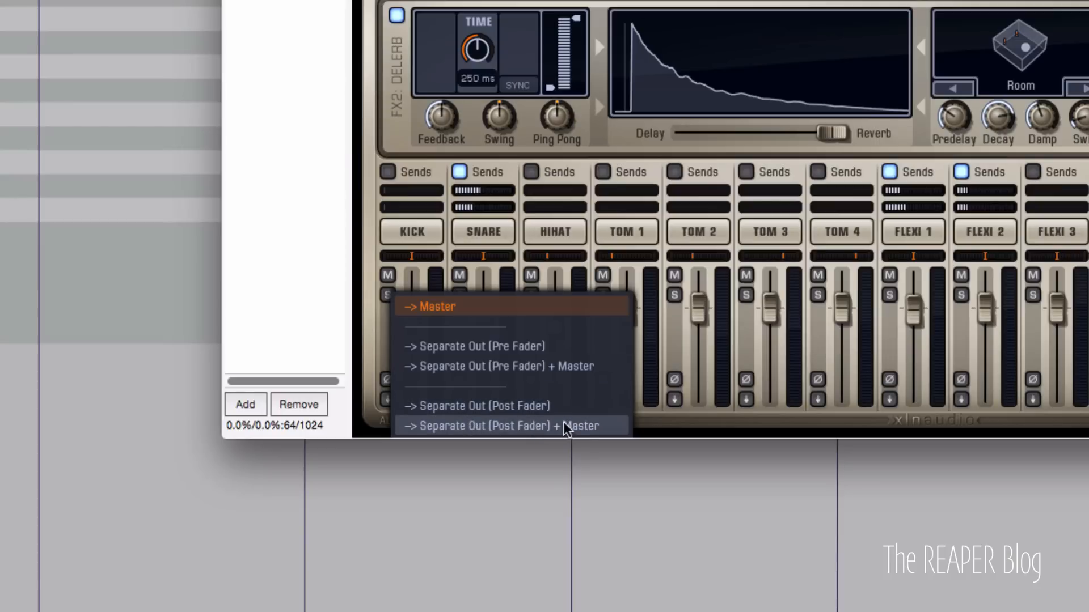
pyautogui.moveTo(532, 379)
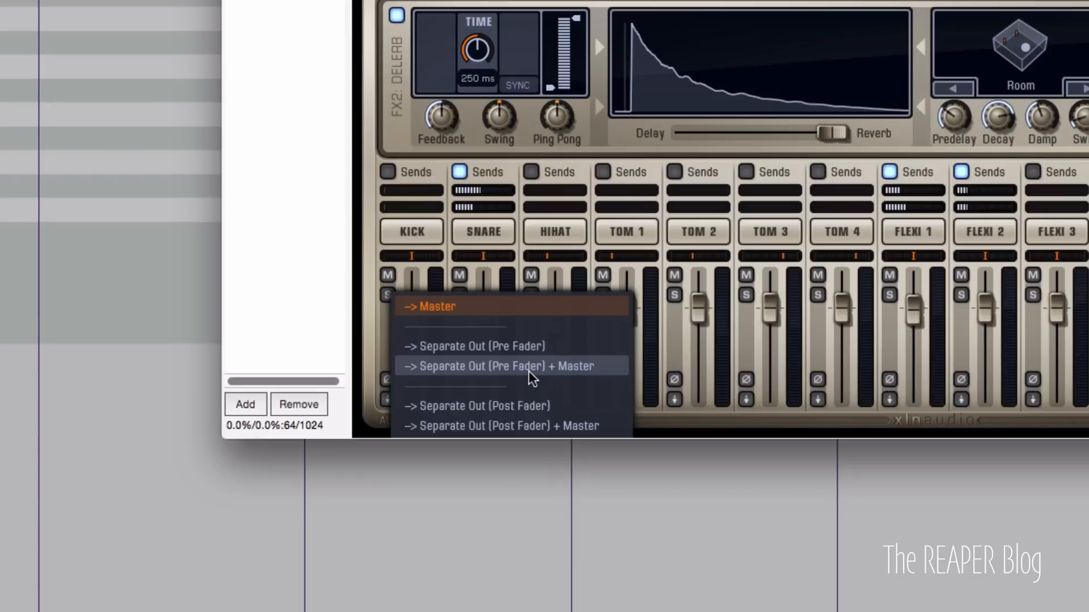
pyautogui.moveTo(473, 426)
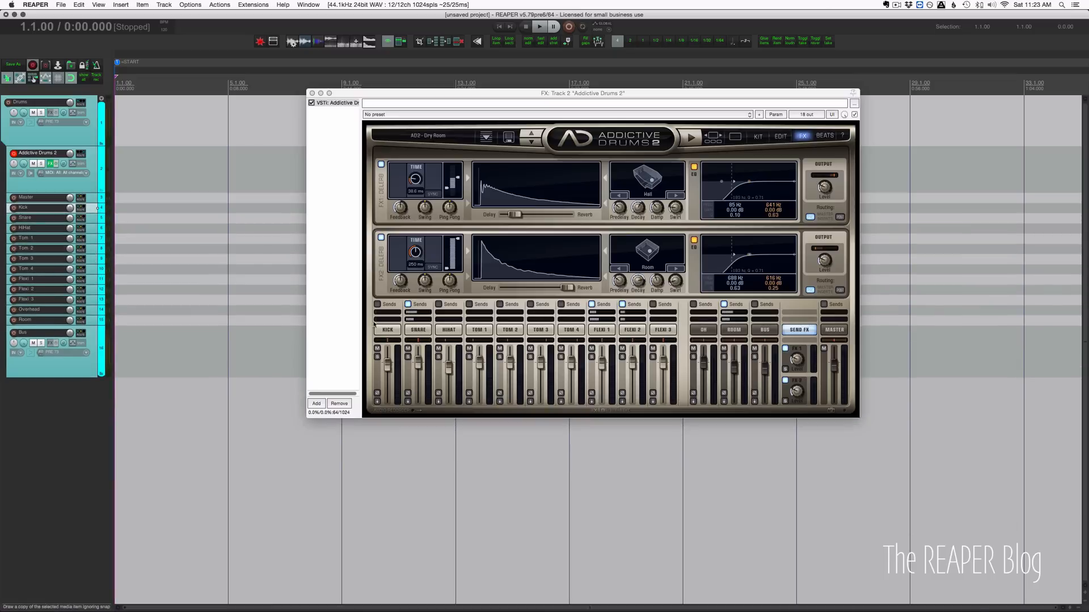
# Route Kick, Snare, HiHat and Tom 2 to Separate Out (Pre Fader)
pyautogui.click(387, 350)
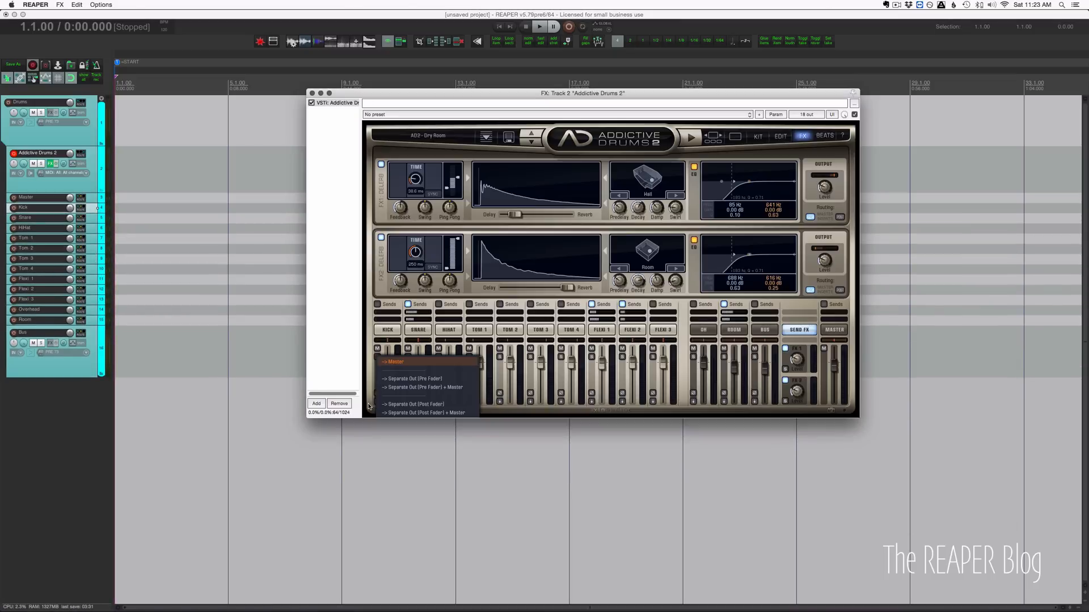
pyautogui.moveTo(417, 380)
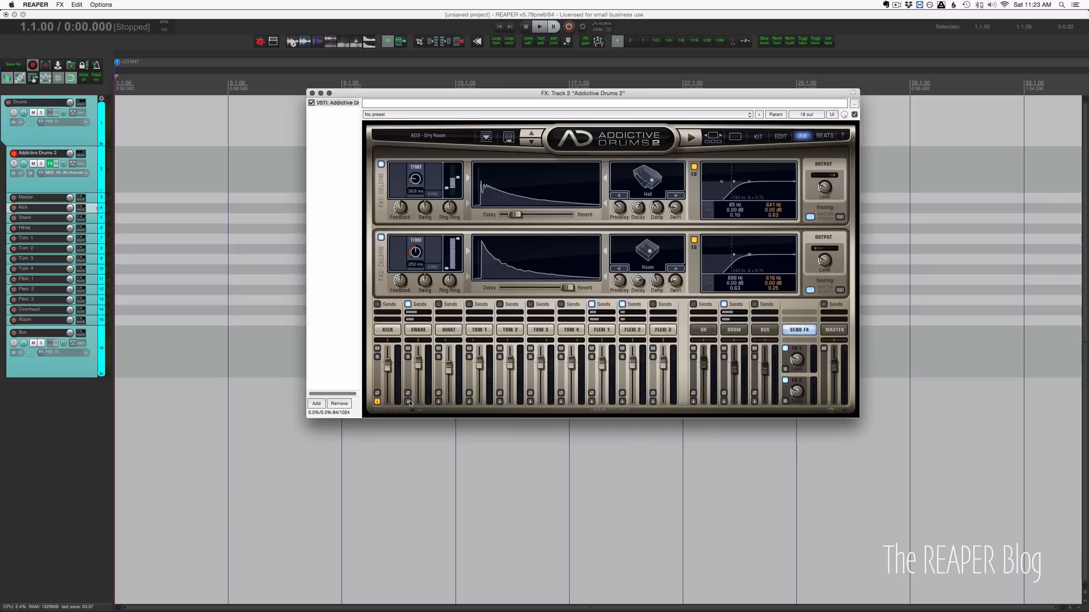
pyautogui.click(407, 401)
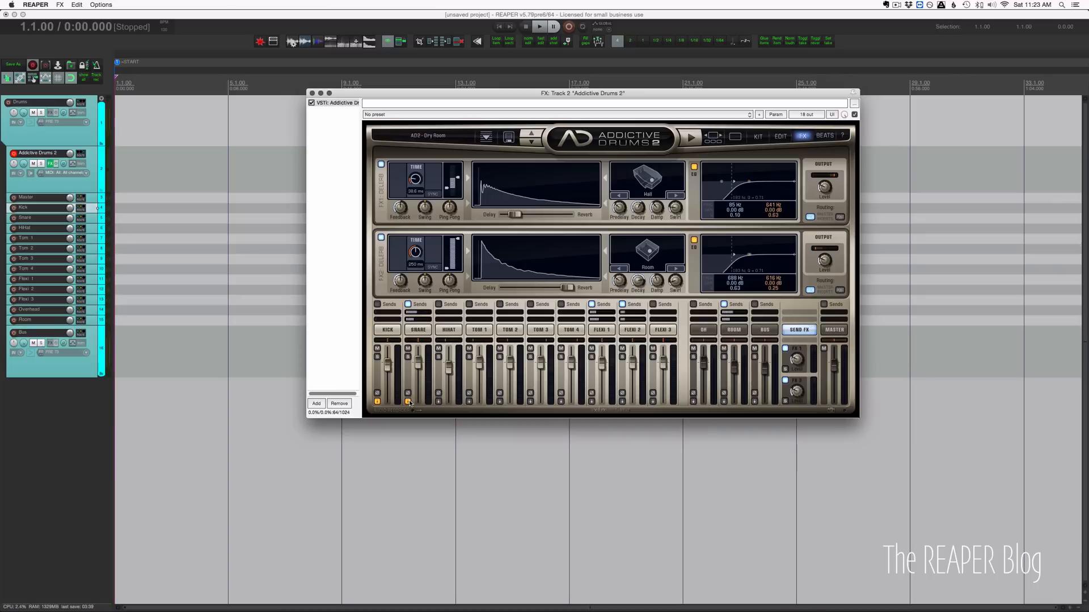
pyautogui.click(438, 402)
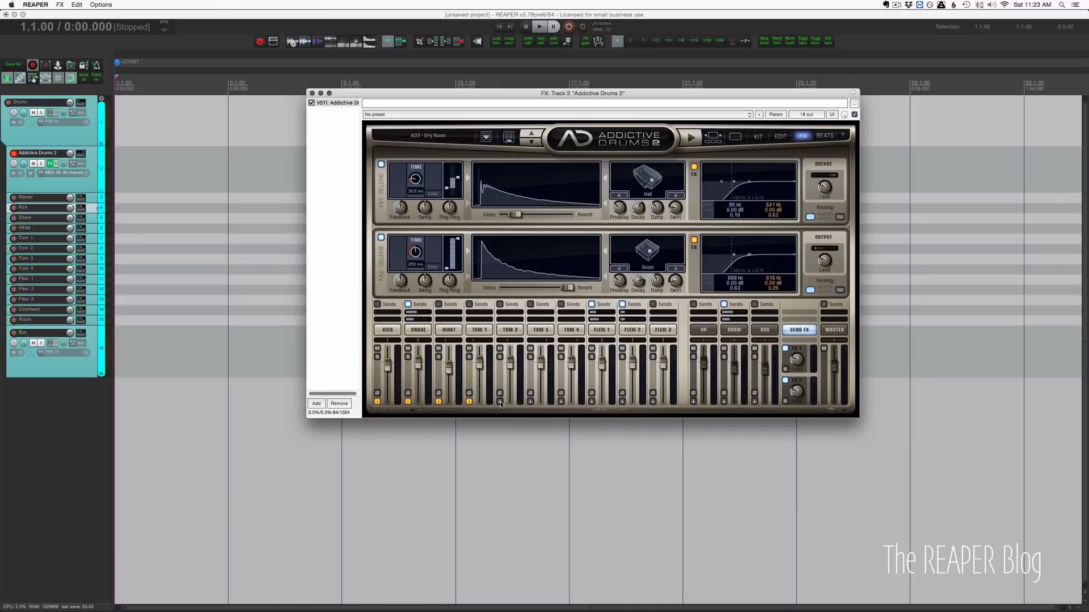
pyautogui.click(531, 404)
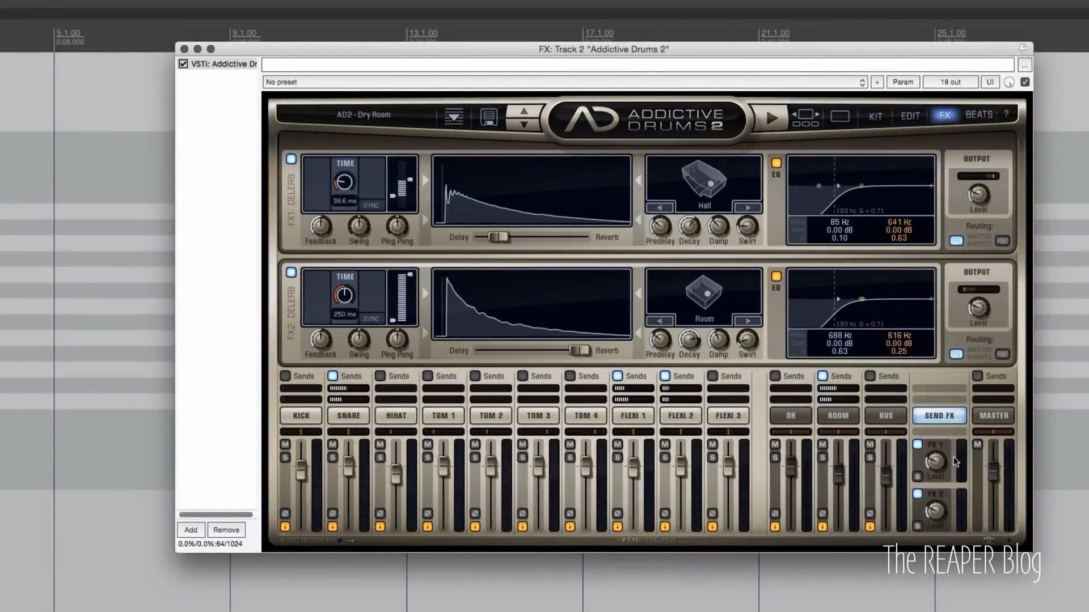
pyautogui.moveTo(996, 483)
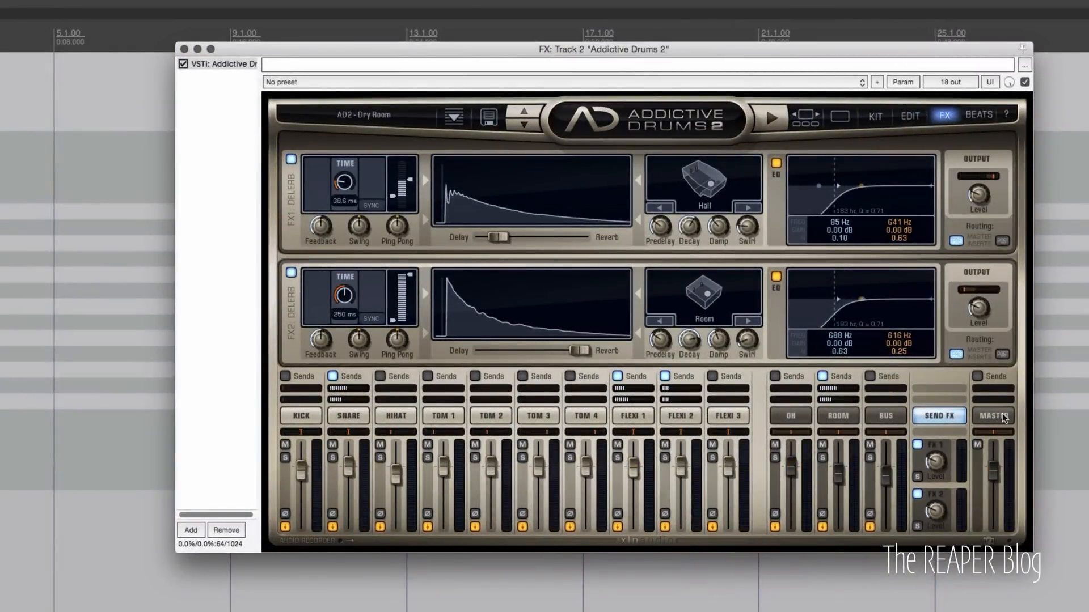
pyautogui.moveTo(998, 423)
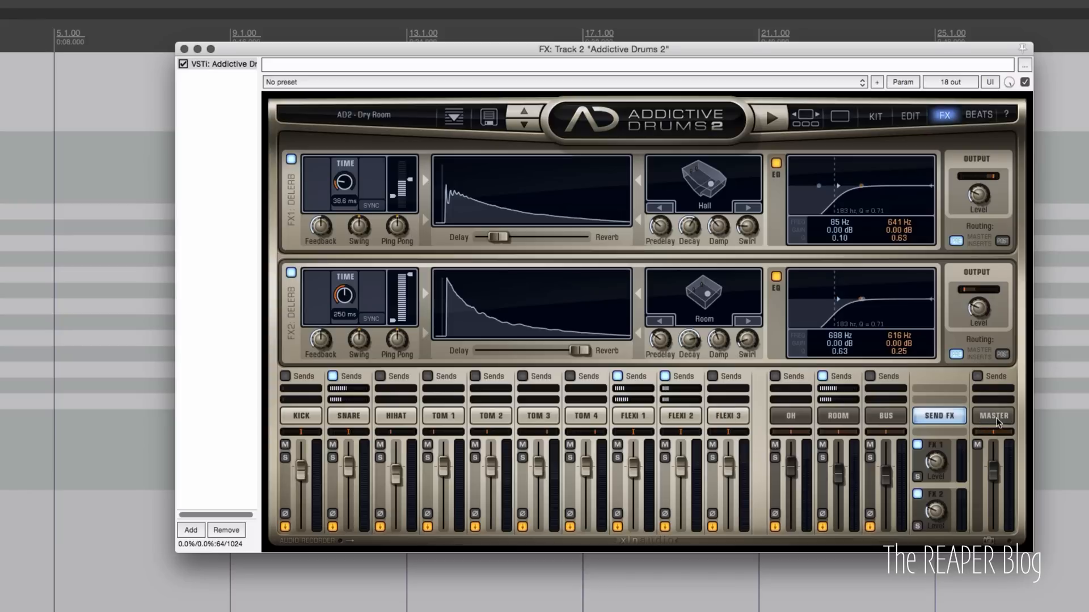
pyautogui.moveTo(373, 265)
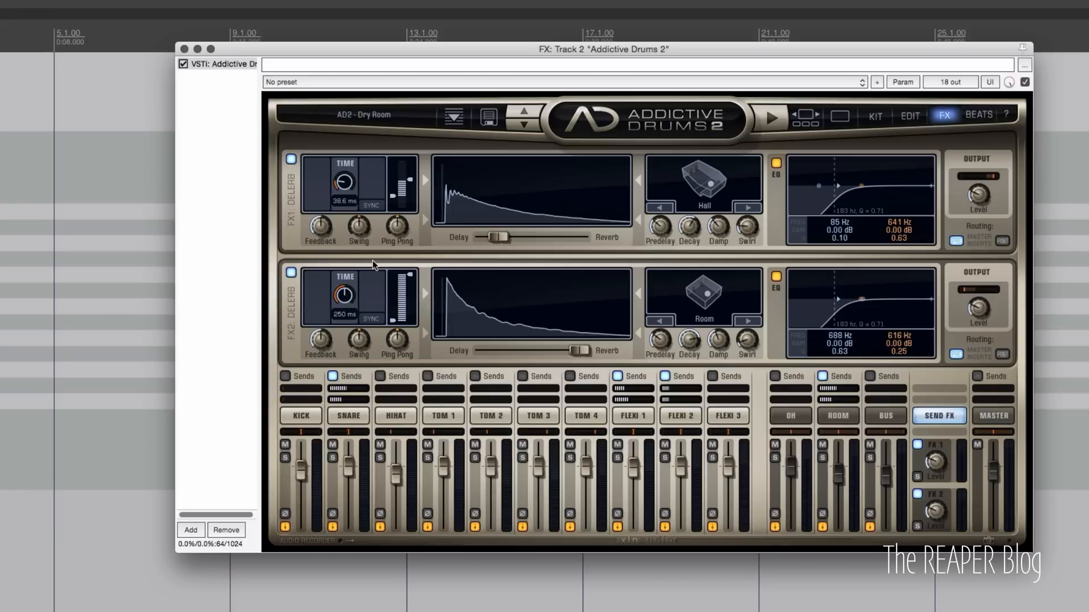
pyautogui.moveTo(311, 330)
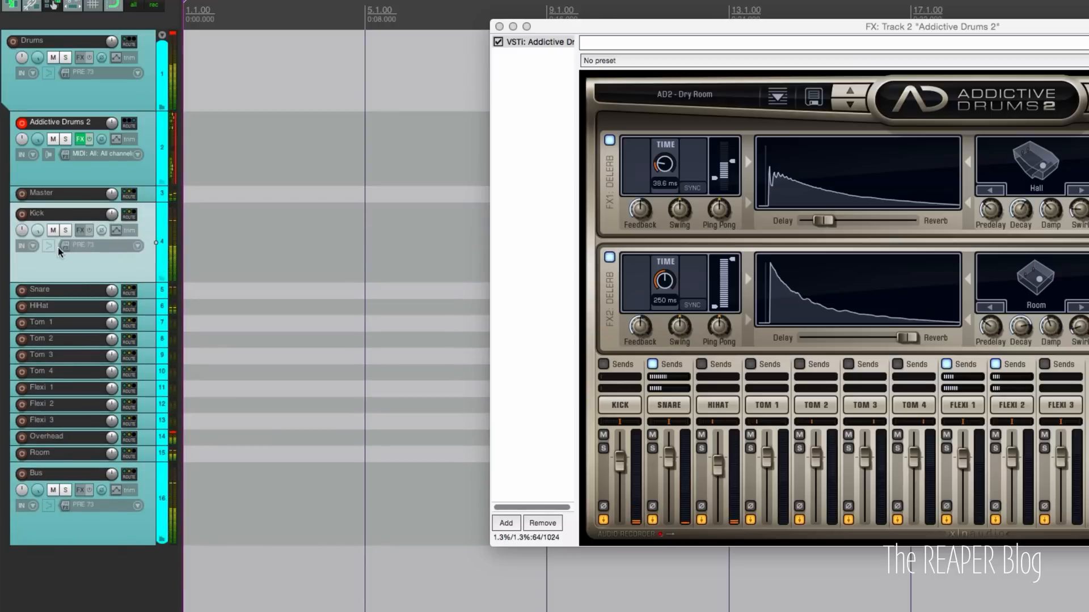
# Open the AD2 Master channel's output options showing Separate Out (Pre Fader)
pyautogui.click(64, 230)
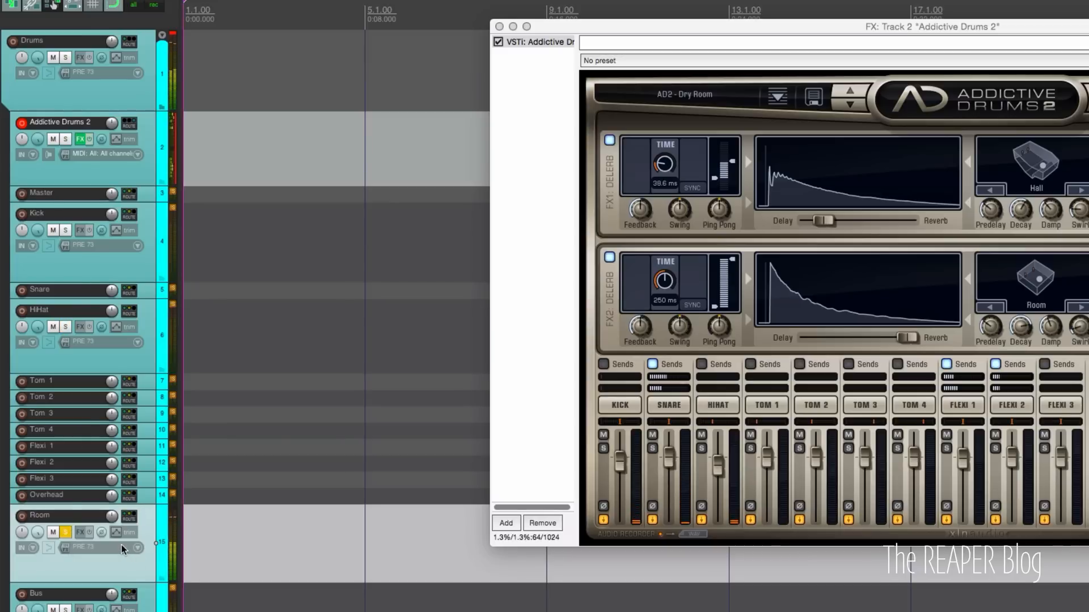
pyautogui.moveTo(144, 198)
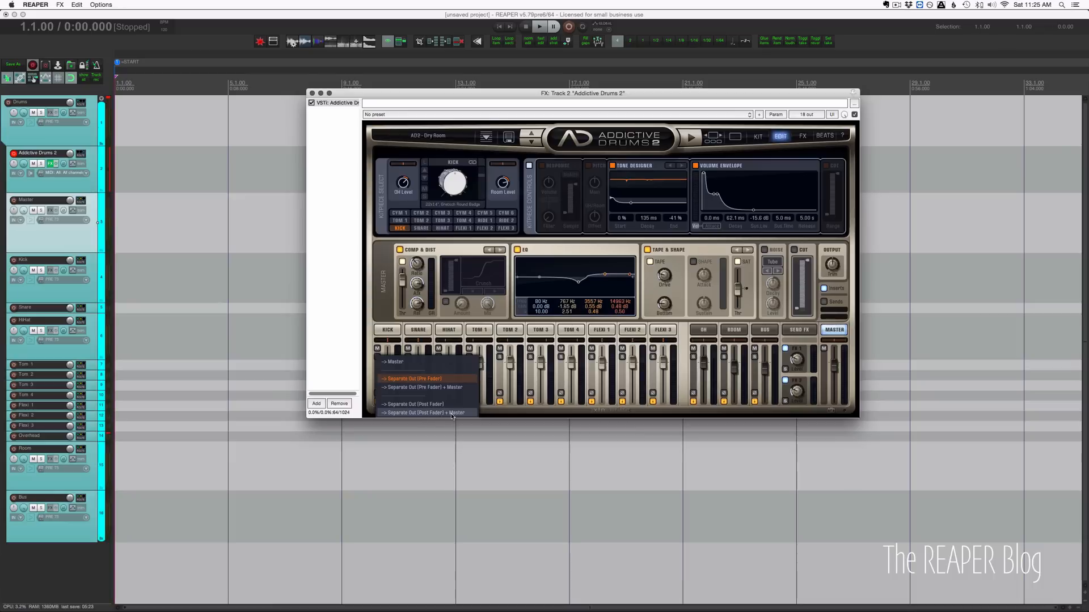
# Dismiss the Master channel's output routing menu
pyautogui.click(424, 413)
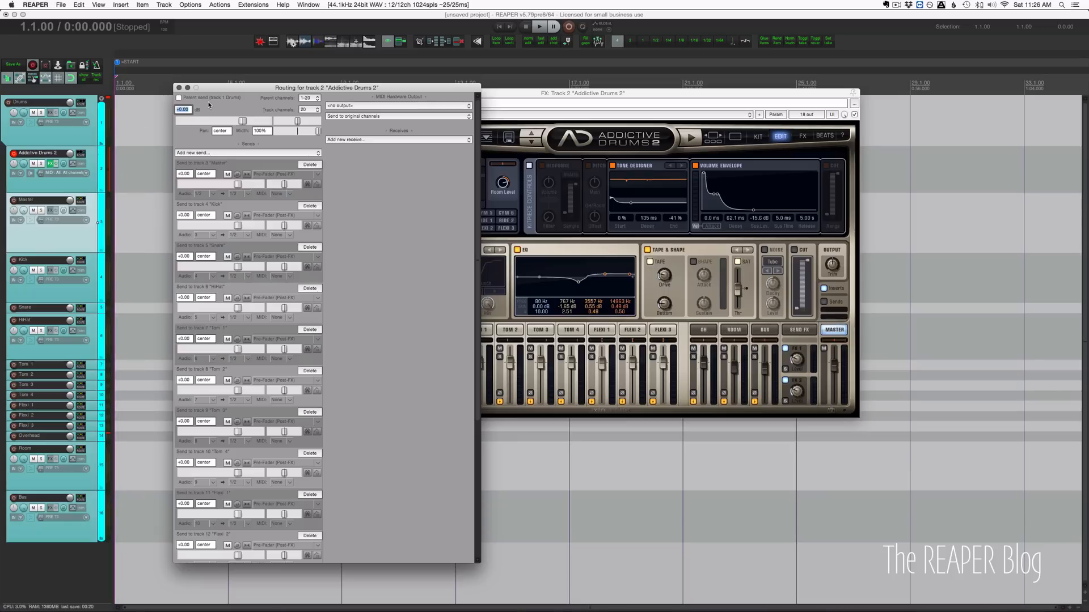
pyautogui.moveTo(649, 174)
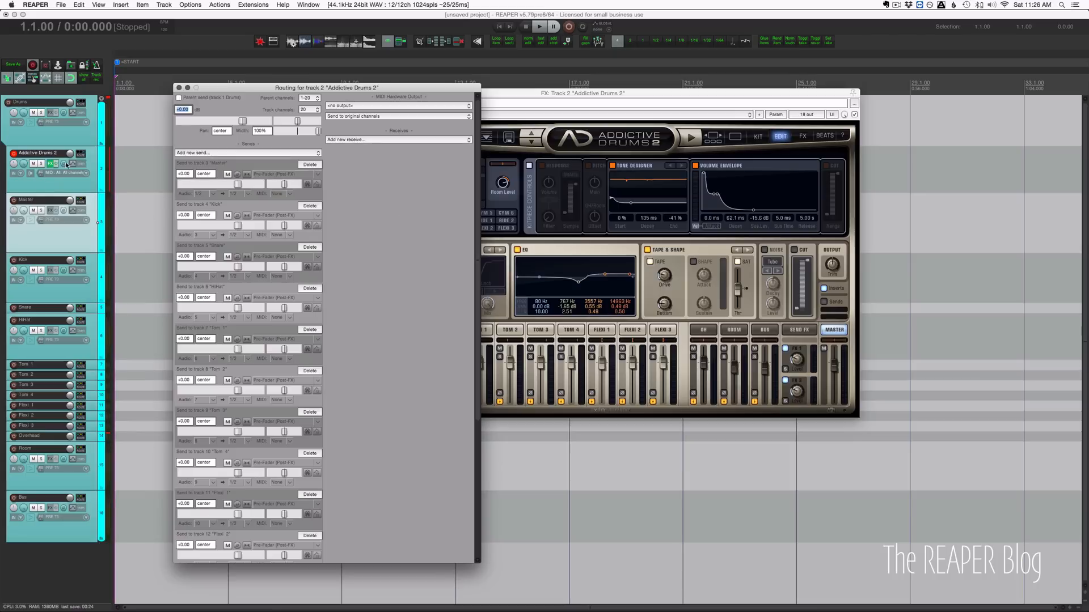
pyautogui.moveTo(85, 183)
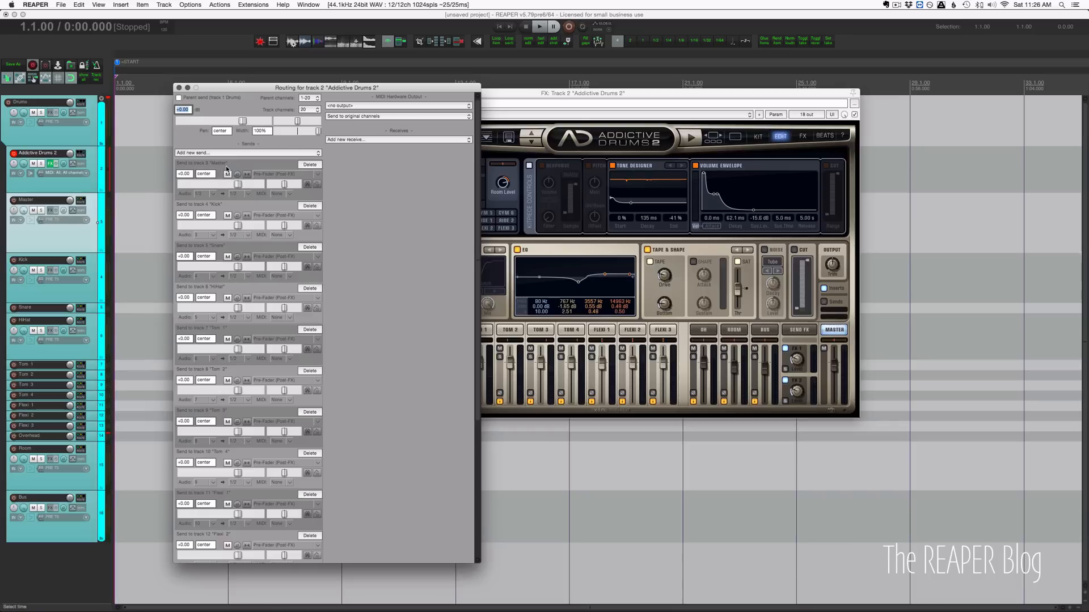
pyautogui.moveTo(197, 199)
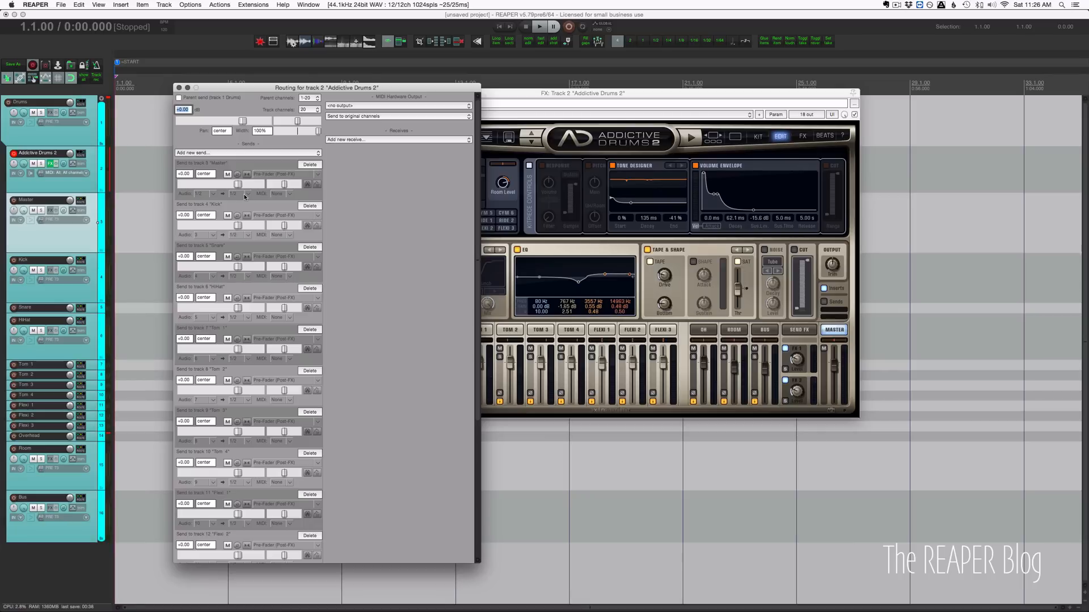
pyautogui.moveTo(266, 183)
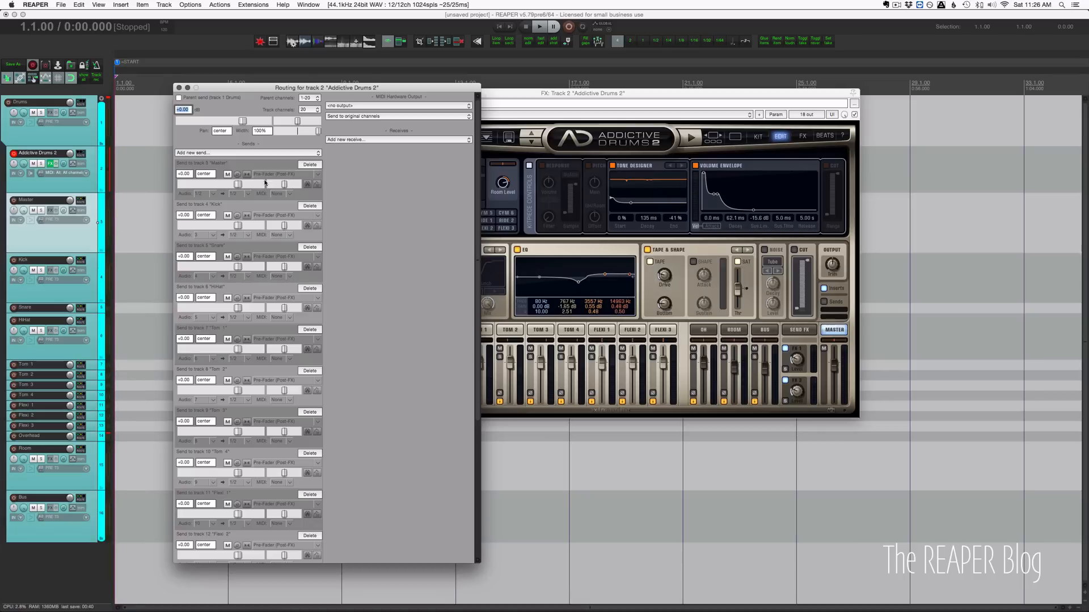
pyautogui.moveTo(254, 284)
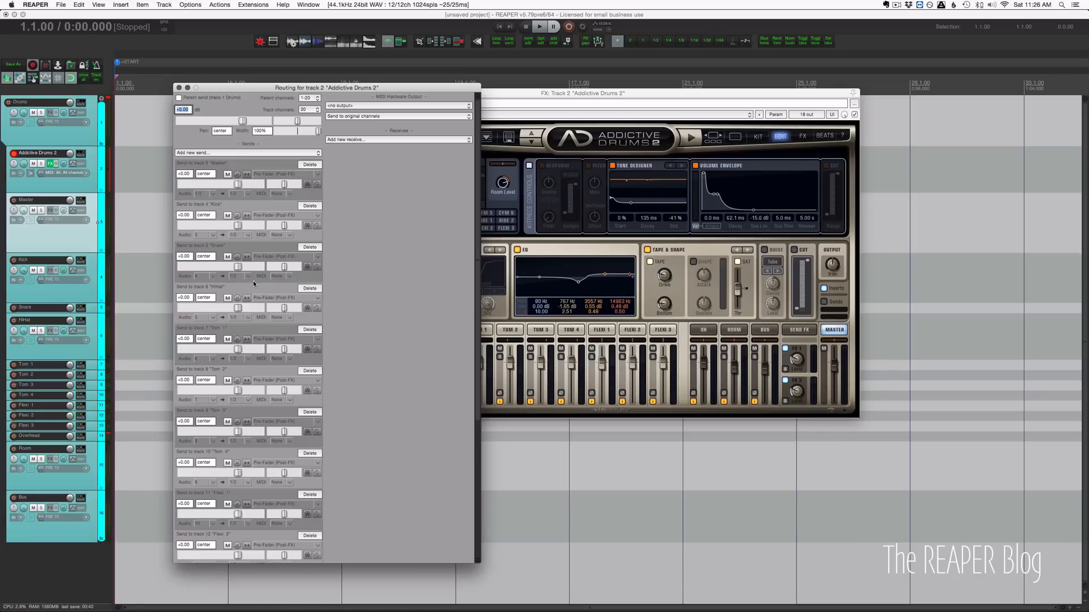
pyautogui.moveTo(221, 271)
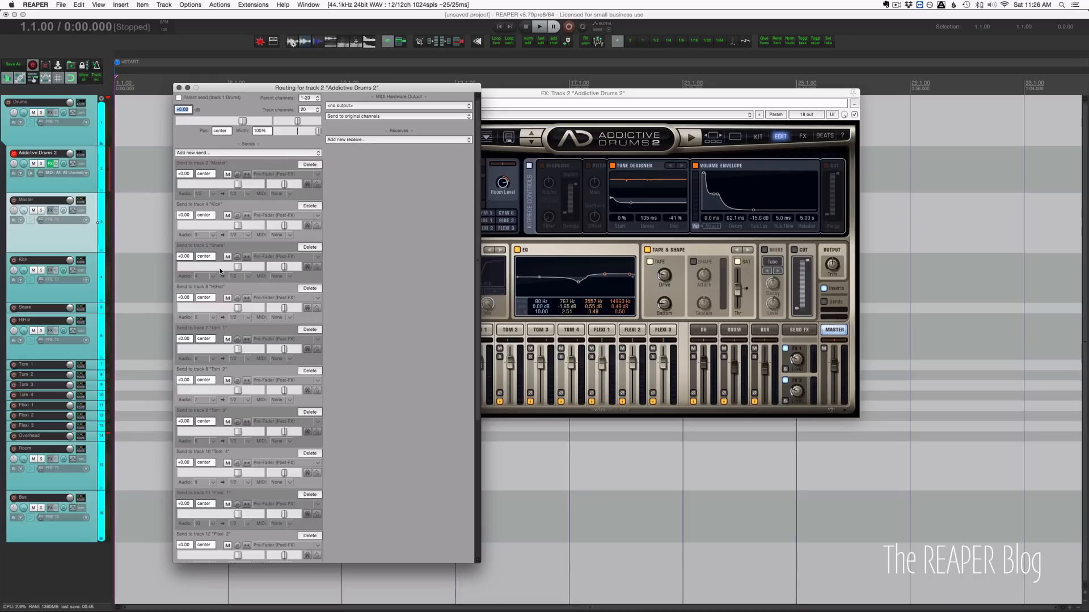
pyautogui.moveTo(219, 276)
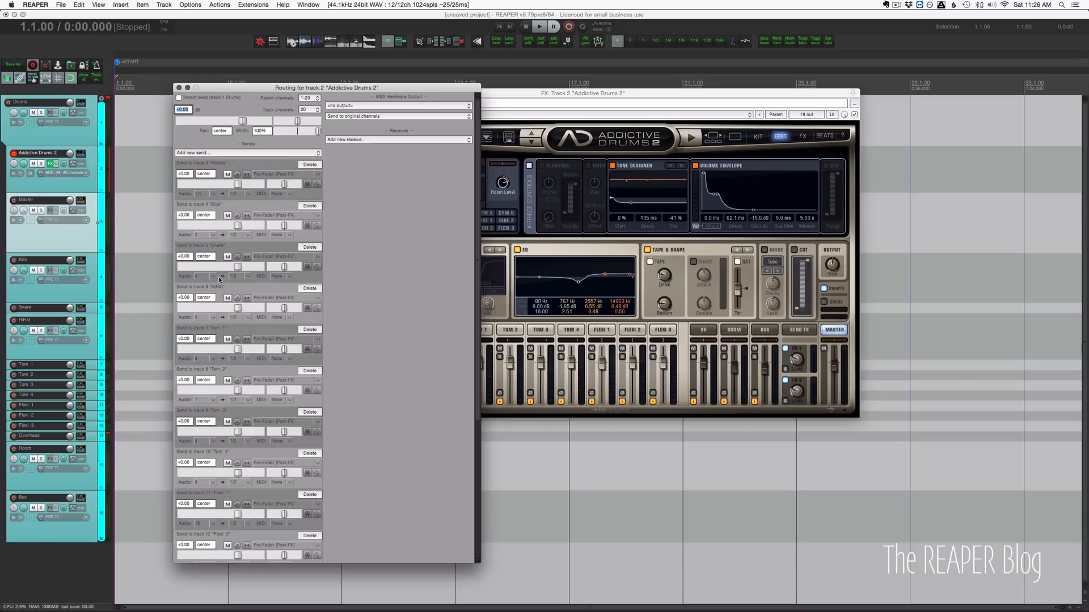
pyautogui.moveTo(219, 330)
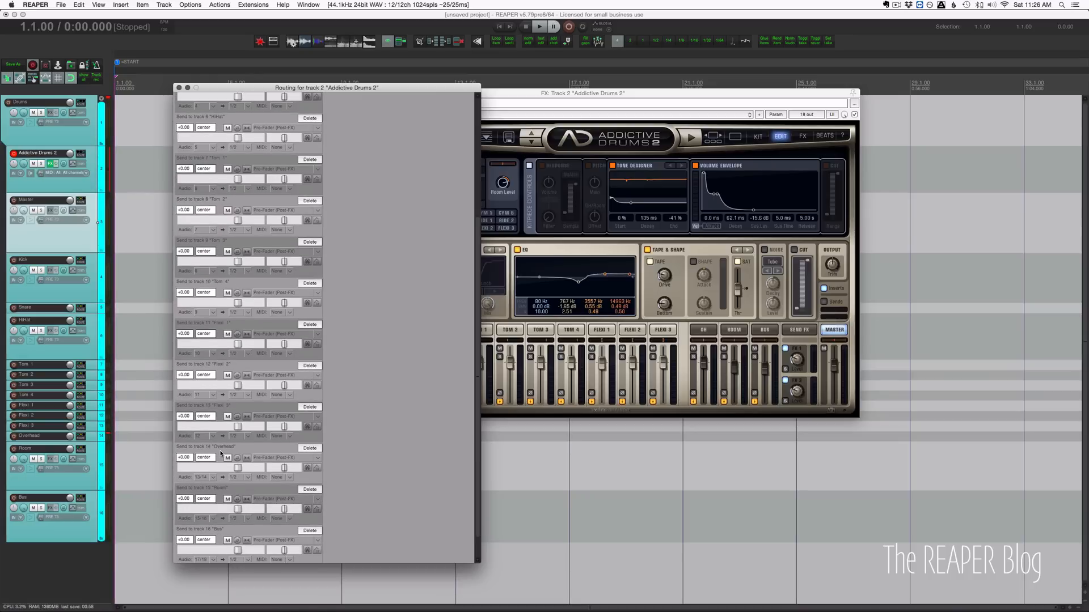
# Review the sends down to Bus, then close the Addictive Drums 2 Routing window
pyautogui.scroll(-3)
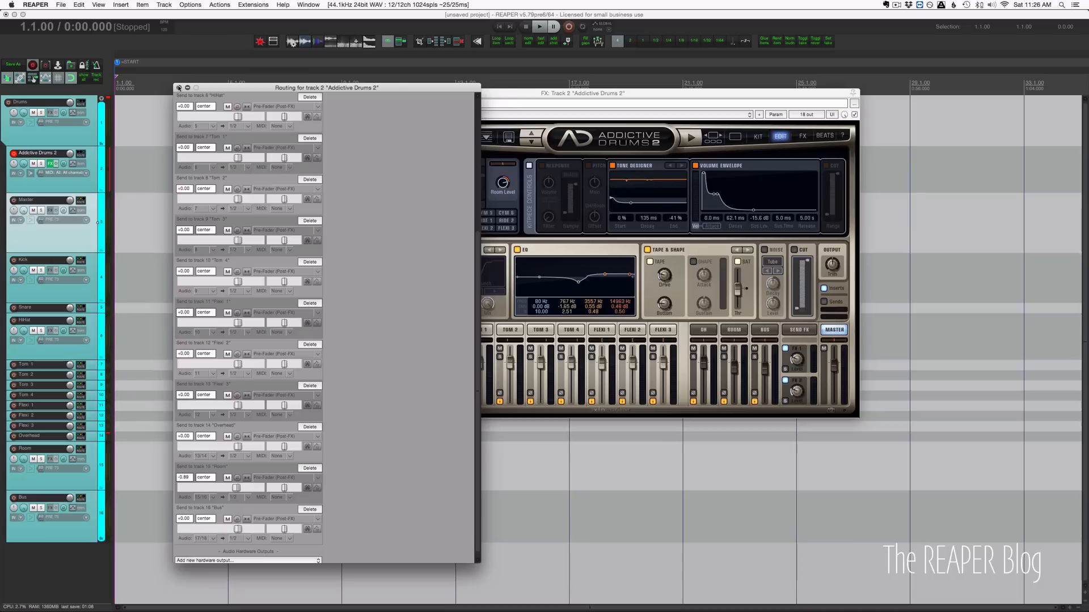
pyautogui.click(180, 87)
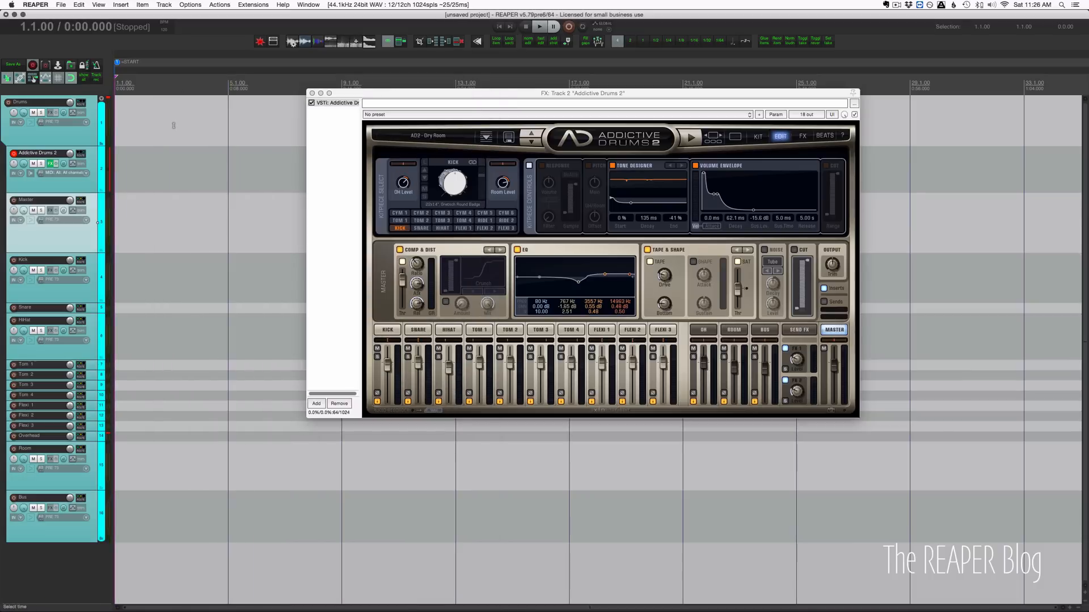